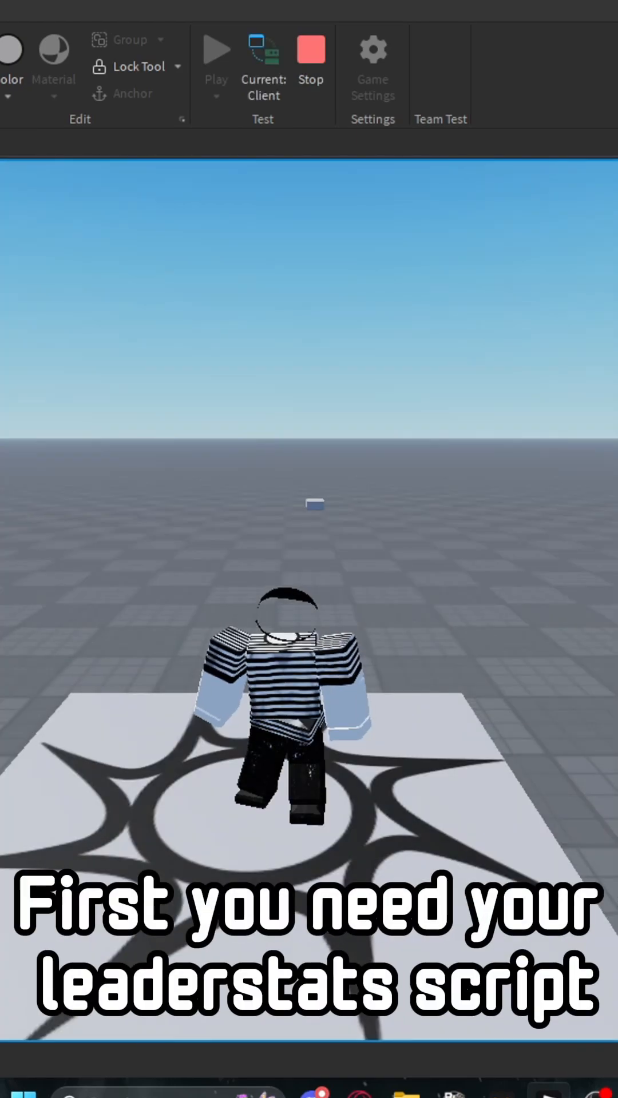
- Open the LocalScript tab to begin line 1 with 'local button ='
{"action": "left_click", "coordinate": [310, 49]}
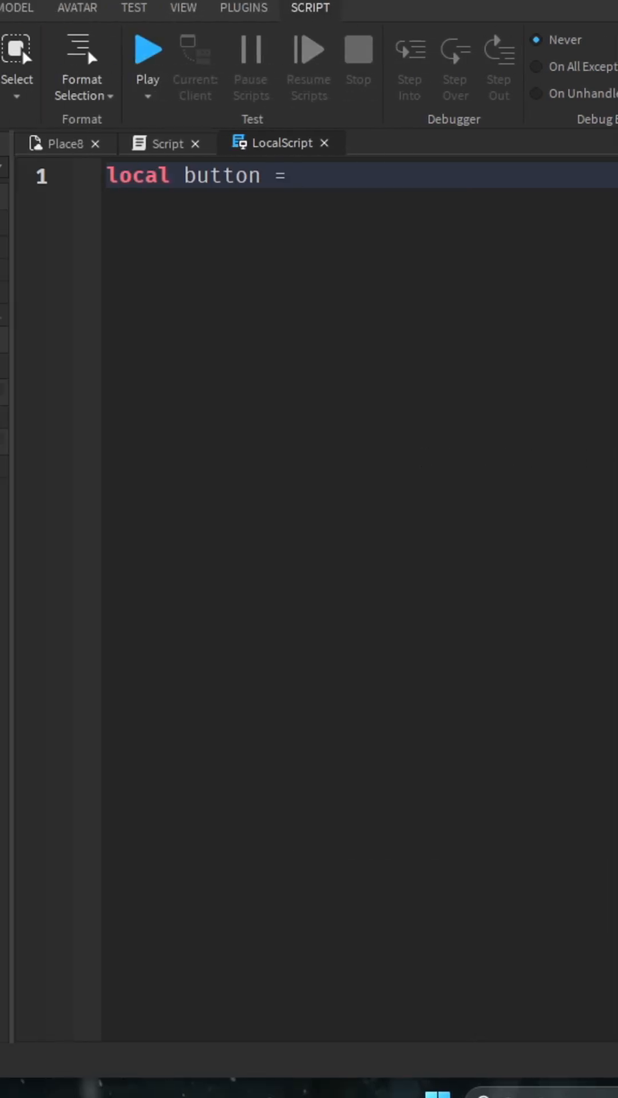
- Set button to script.Parent and connect a function to button.MouseButton1Click
{"action": "type", "text": "script.p"}
{"action": "type", "text": "button.MouseButton1Click"}
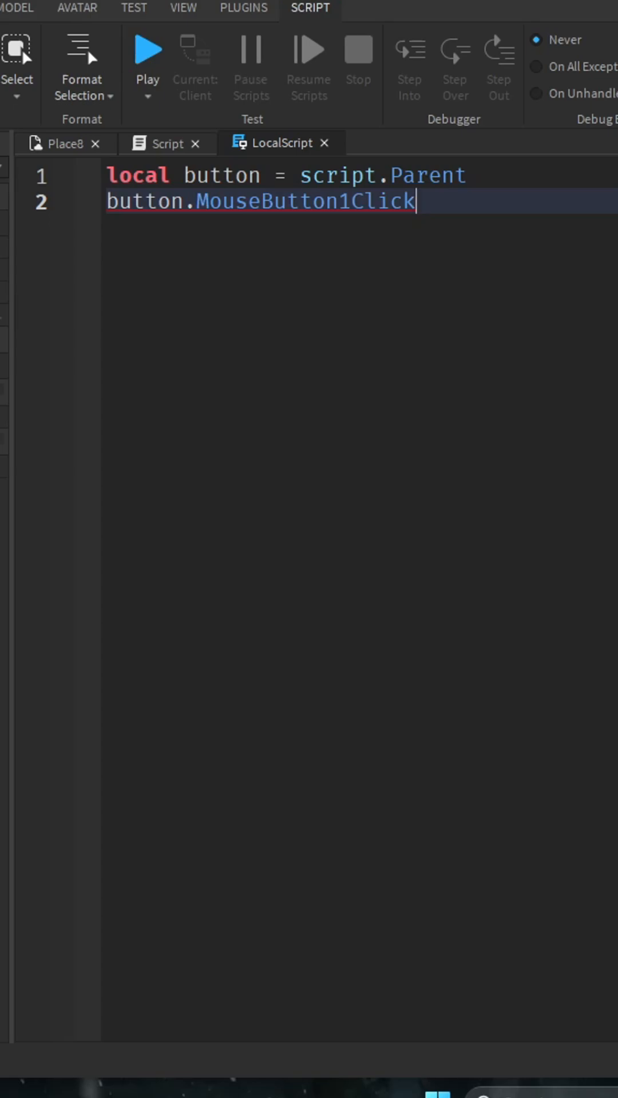
{"action": "type", "text": ":Connect()"}
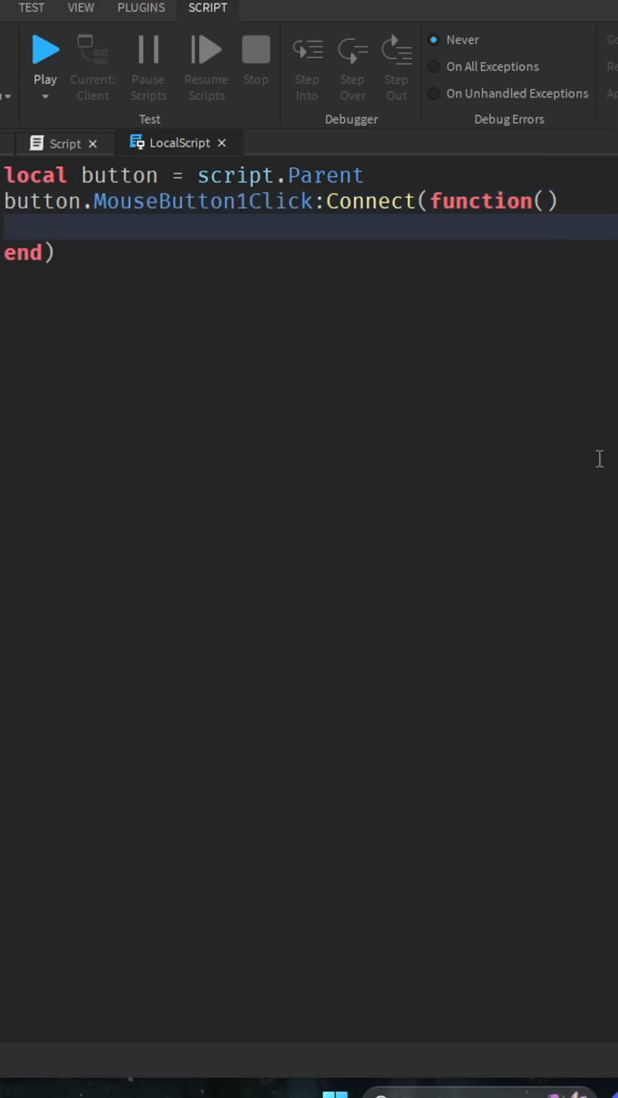
- Add 'local player = game.Players.LocalPlayer' in the function and start a 'player.' line
{"action": "type", "text": "local"}
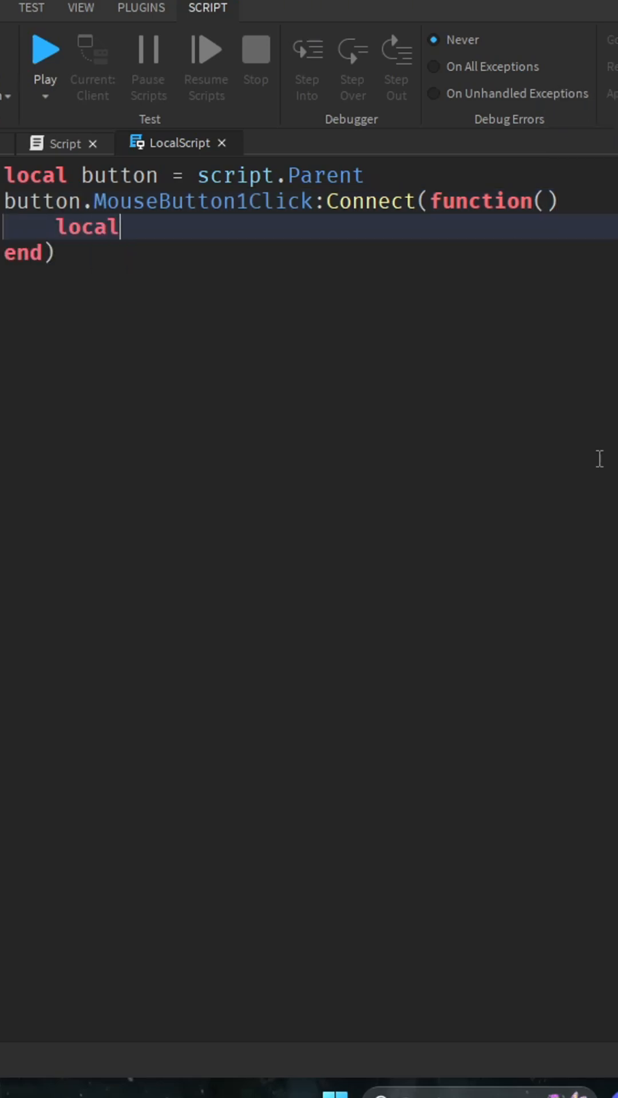
{"action": "type", "text": "player ="}
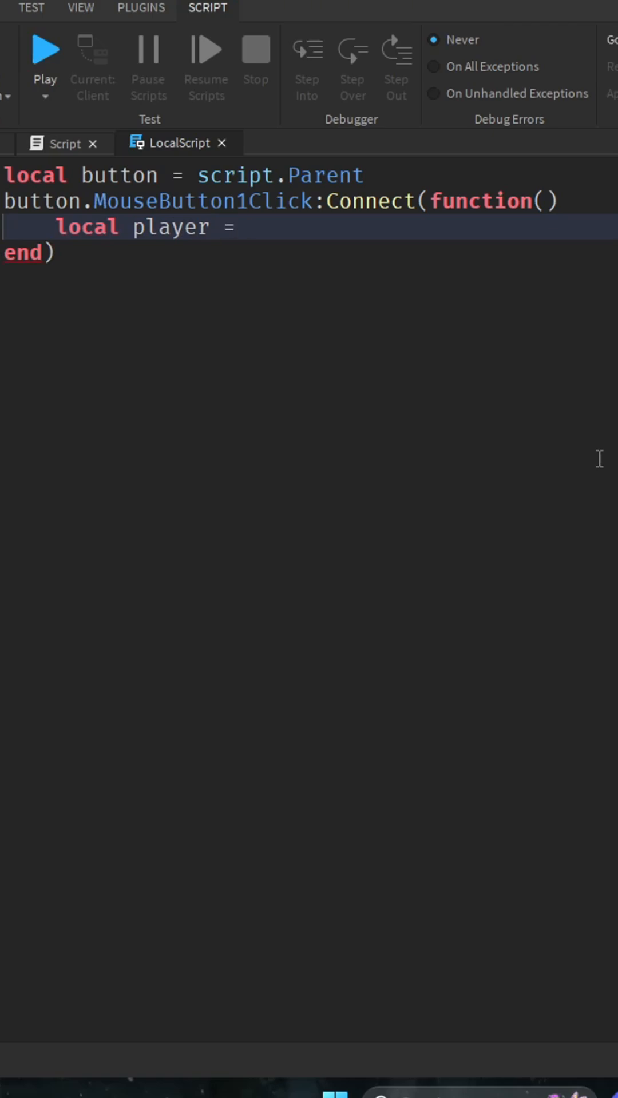
{"action": "type", "text": "game.Players"}
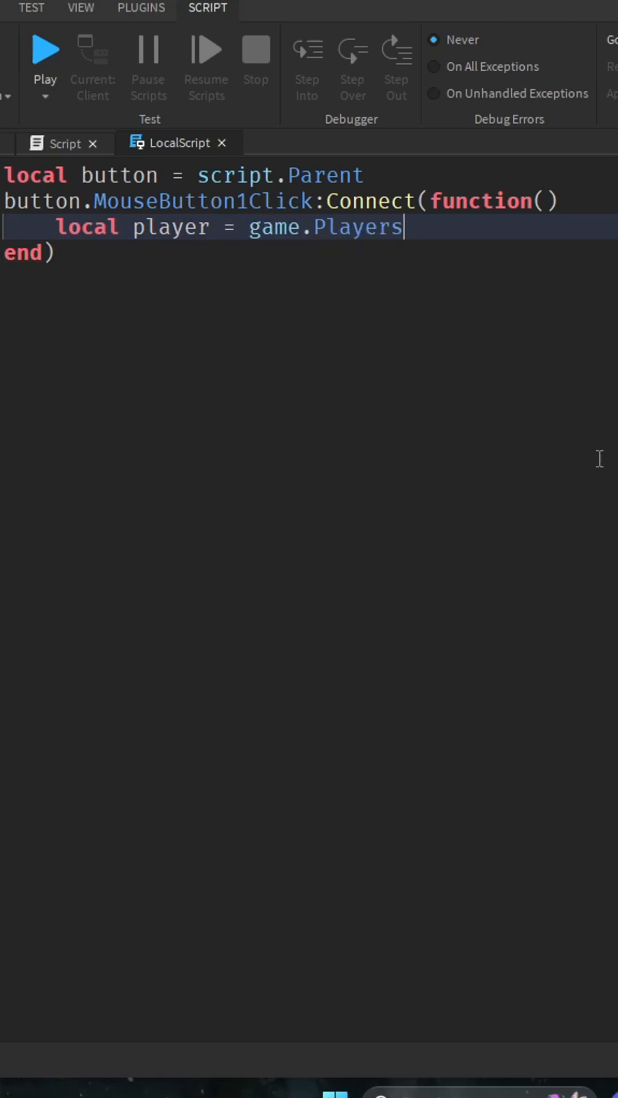
{"action": "type", "text": ".LocalPlayer"}
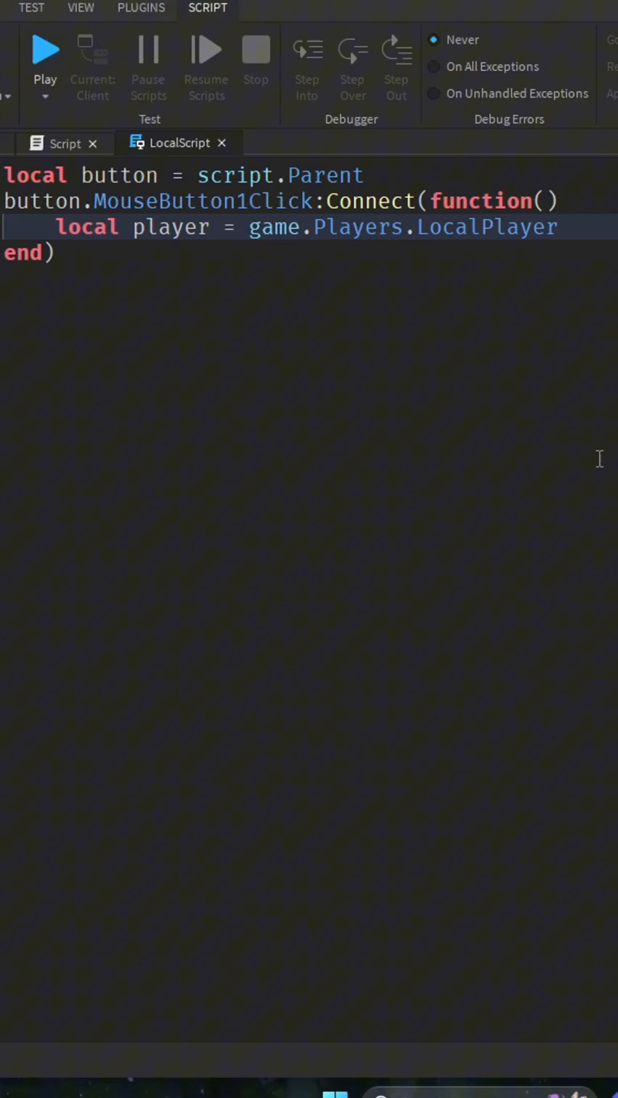
{"action": "type", "text": "player."}
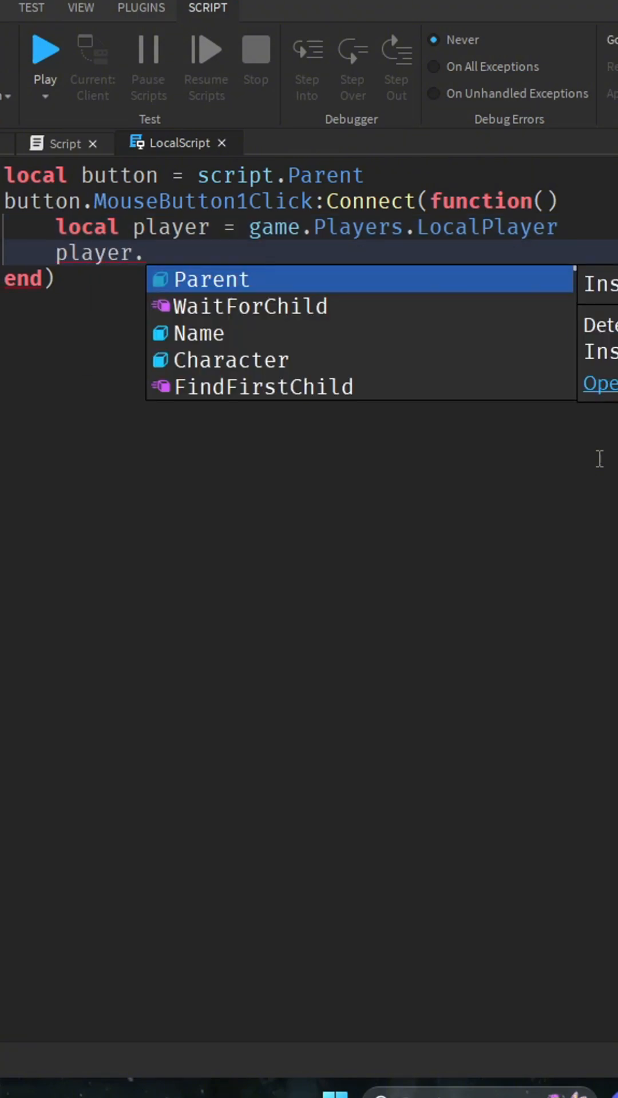
- Change 'player.stats' to 'player.leaderstats' after checking the folder name in the leaderstats Script
{"action": "type", "text": "stats"}
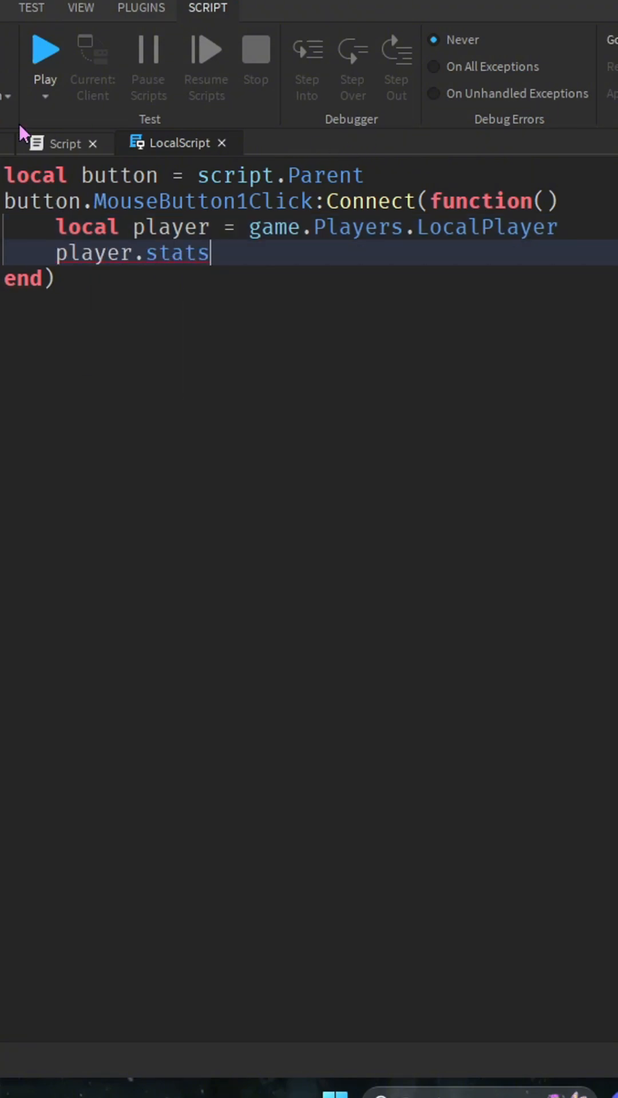
{"action": "left_click", "coordinate": [292, 143]}
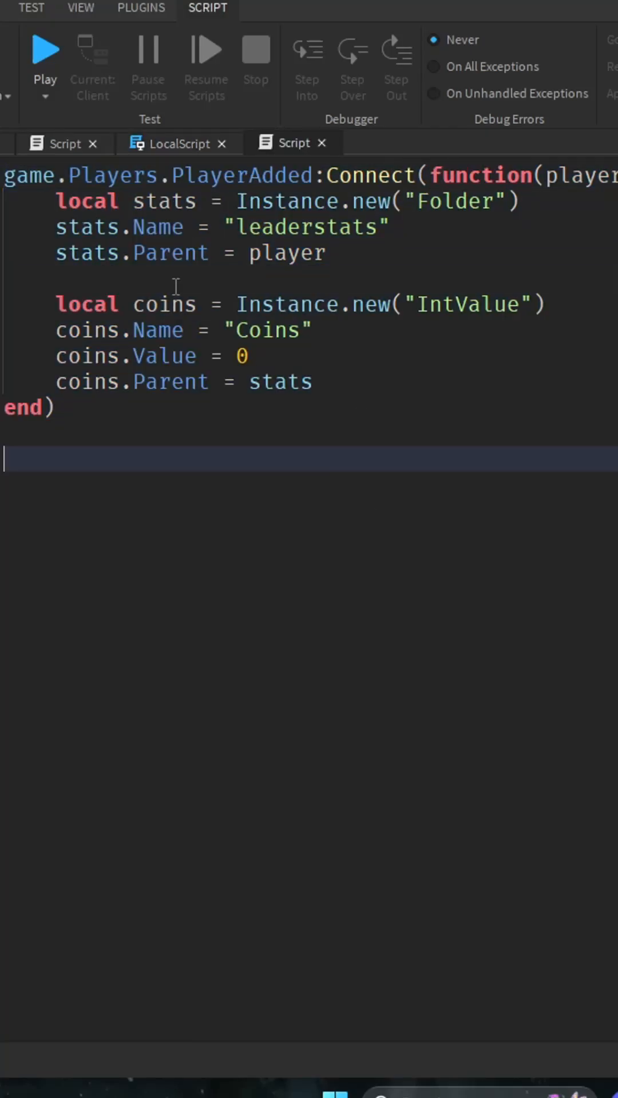
{"action": "left_click", "coordinate": [179, 144]}
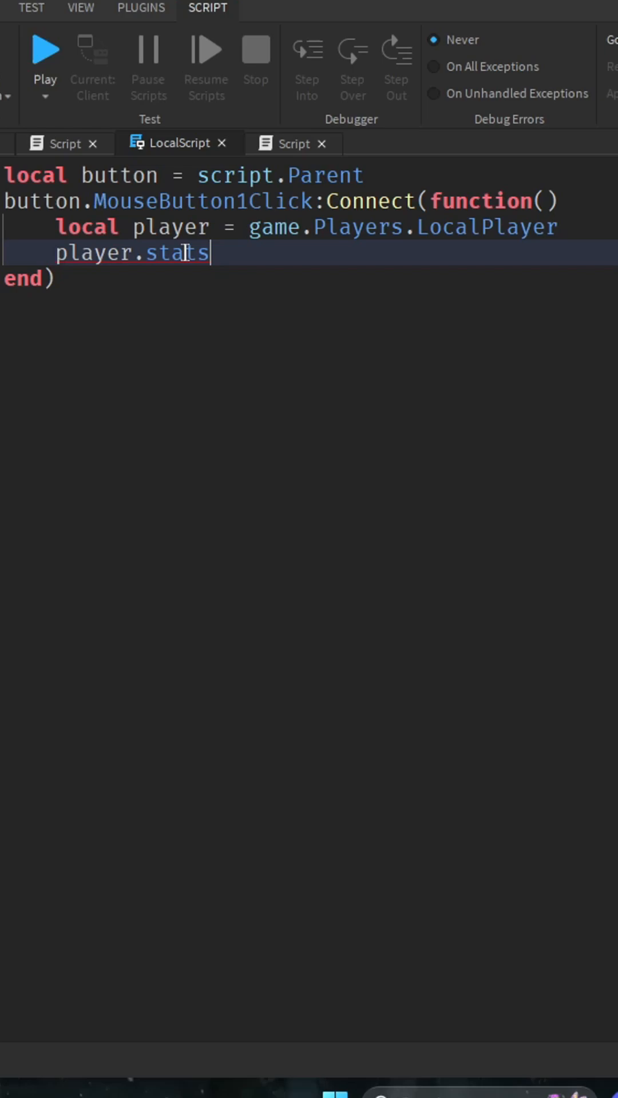
{"action": "type", "text": "lead"}
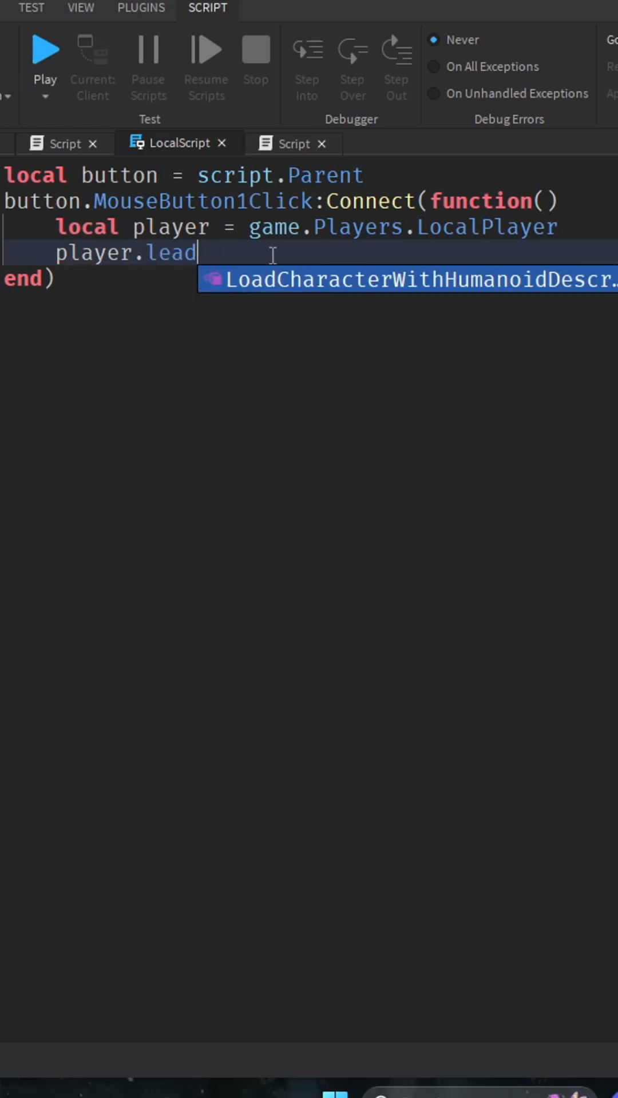
{"action": "type", "text": "erstats"}
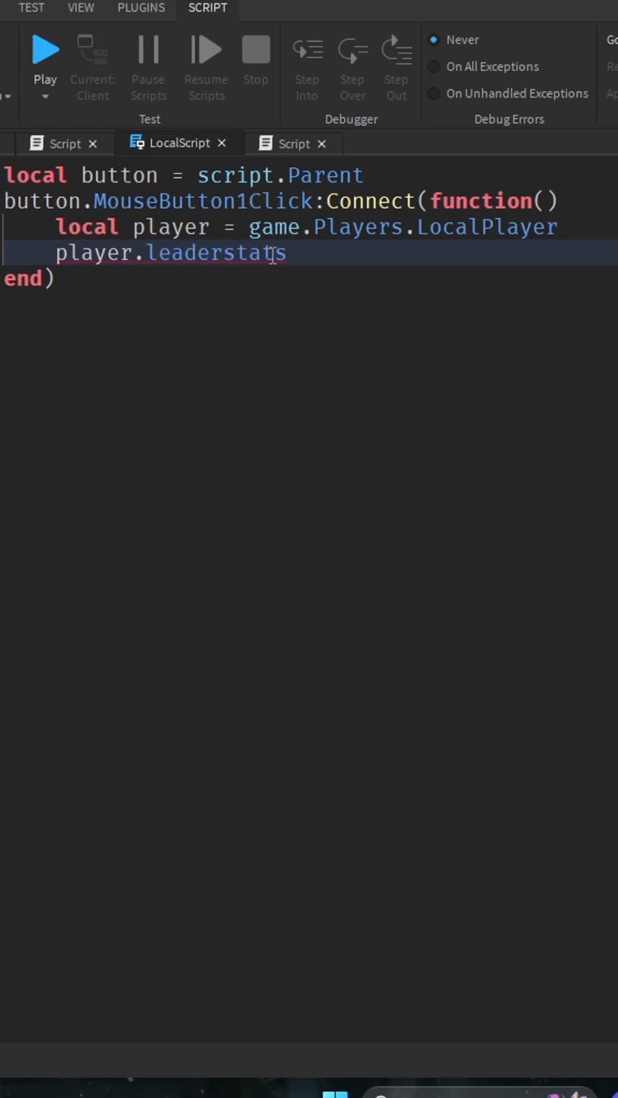
{"action": "left_click", "coordinate": [293, 144]}
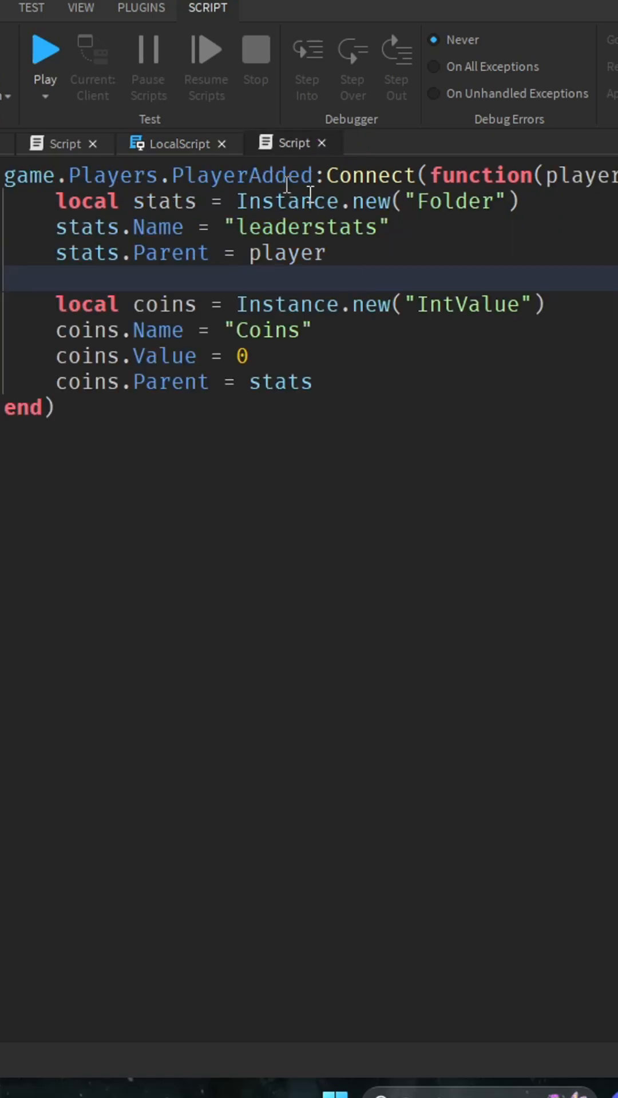
{"action": "left_click", "coordinate": [175, 144]}
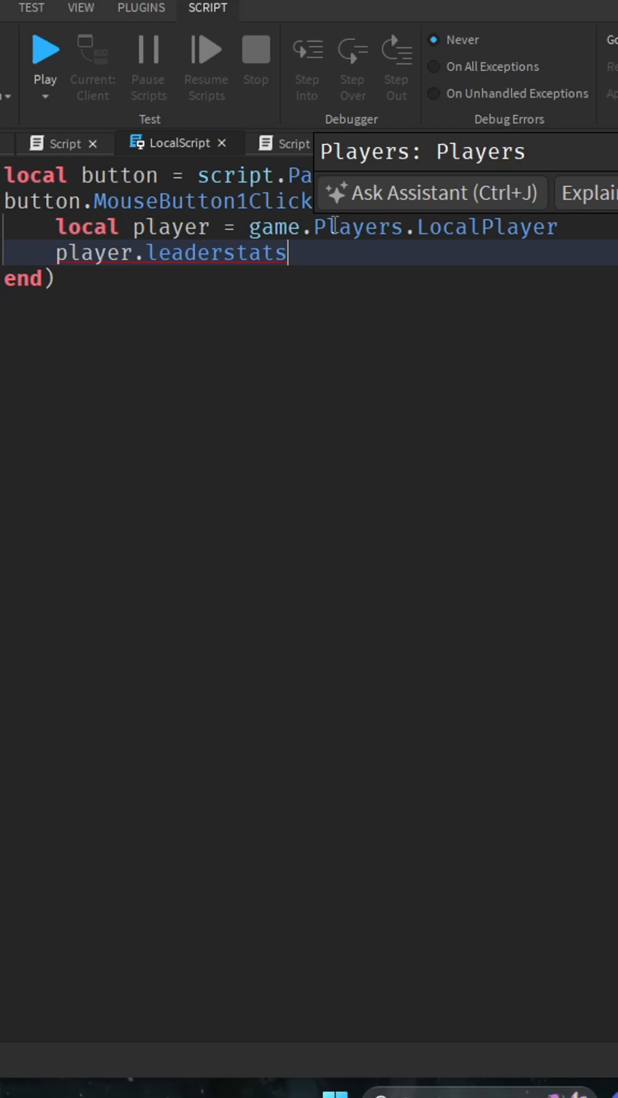
- Write 'player.leaderstats.Coins.Value = player.leaderstats.Coins.Value + 100' on that line
{"action": "type", "text": ".Coins....Val"}
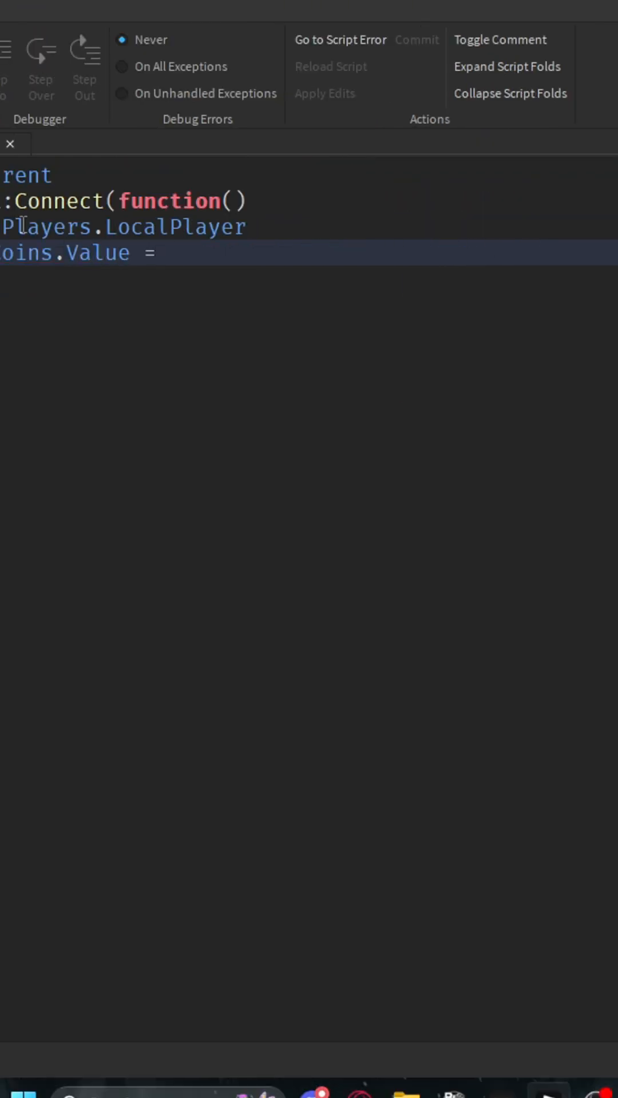
{"action": "type", "text": "player.."}
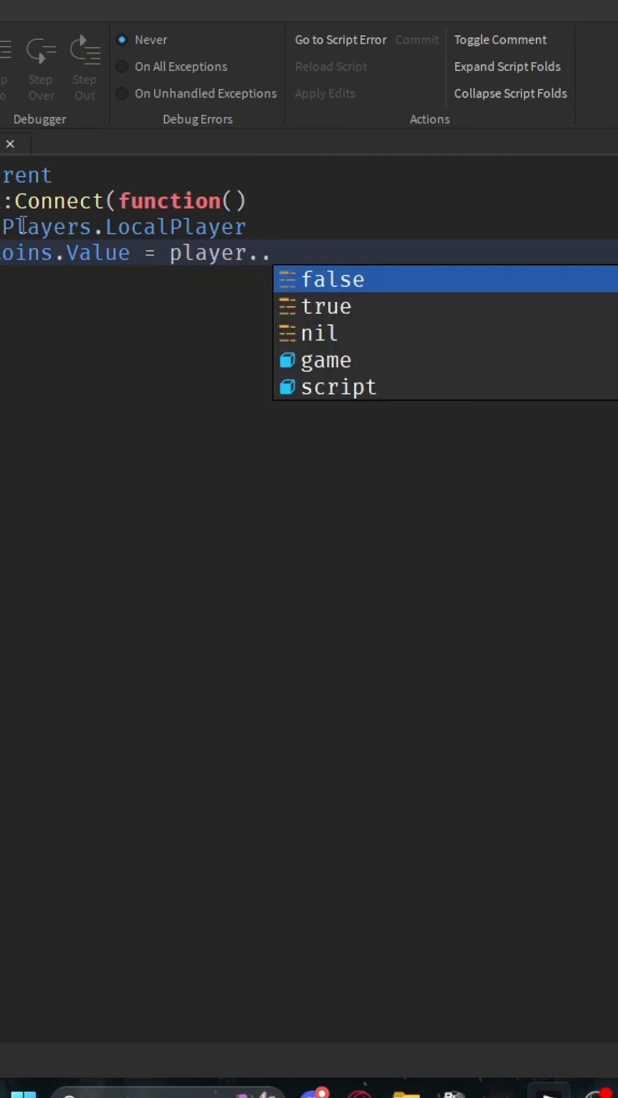
{"action": "type", "text": "leaderstat"}
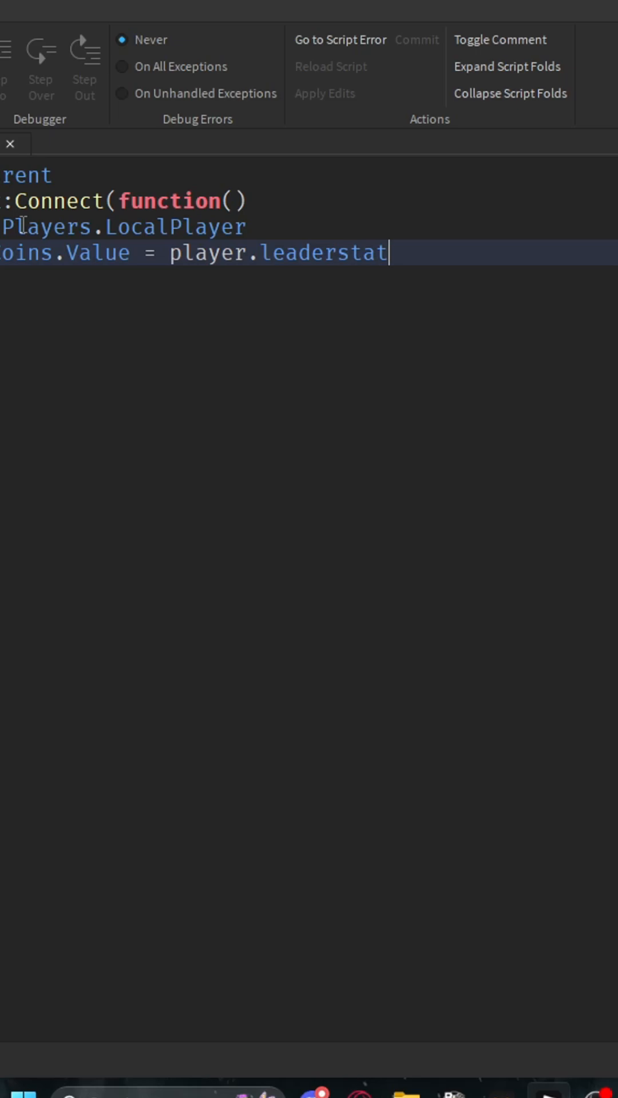
{"action": "type", "text": "s."}
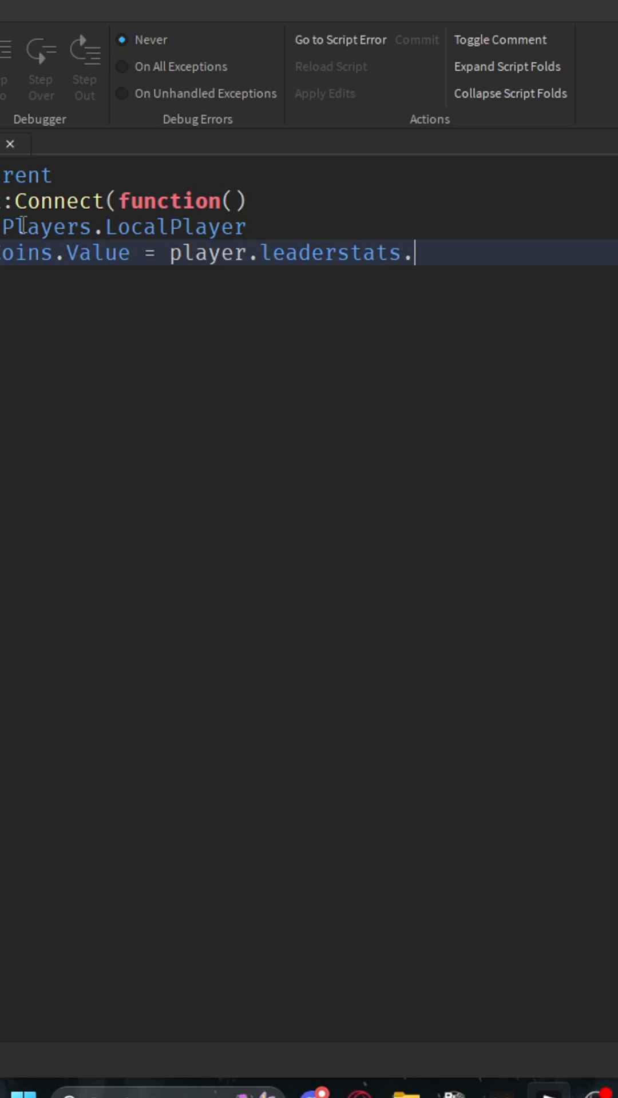
{"action": "type", "text": "co"}
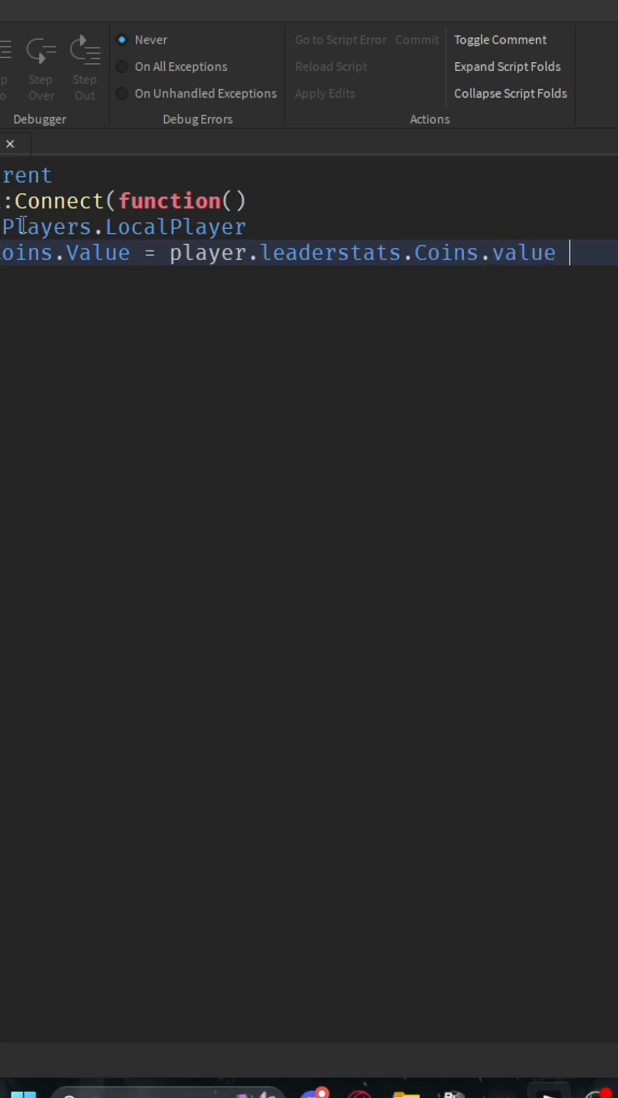
{"action": "type", "text": "+"}
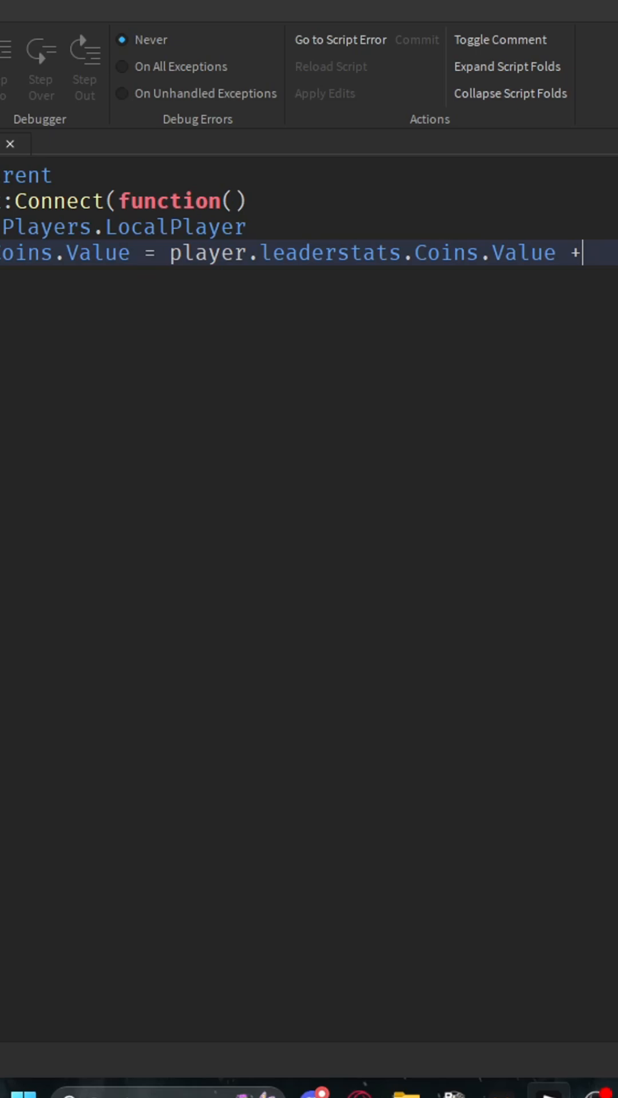
{"action": "type", "text": "100"}
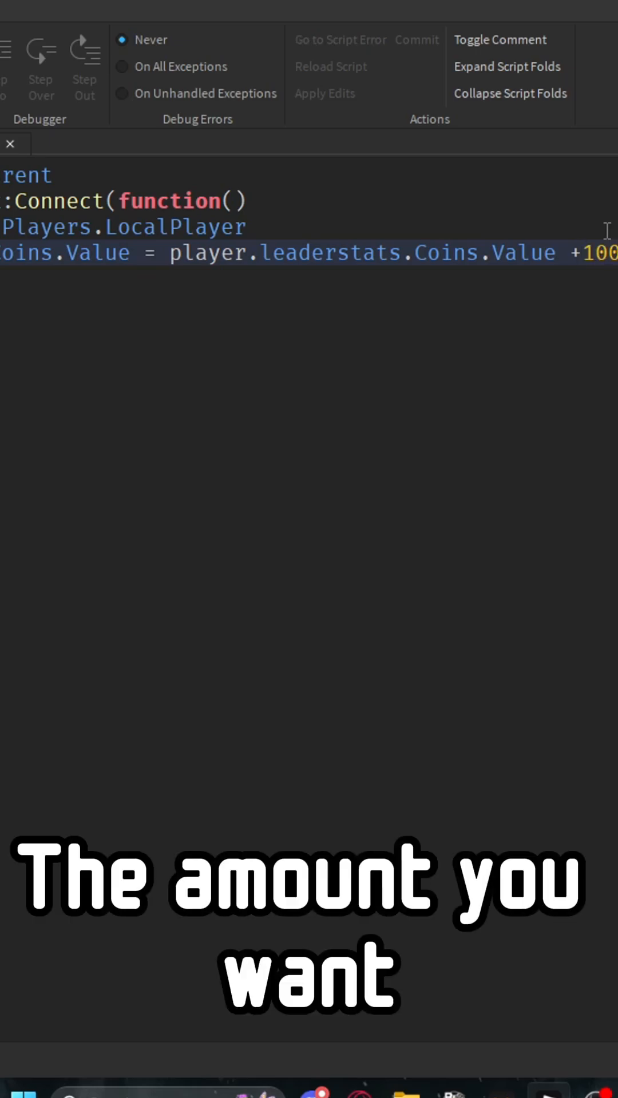